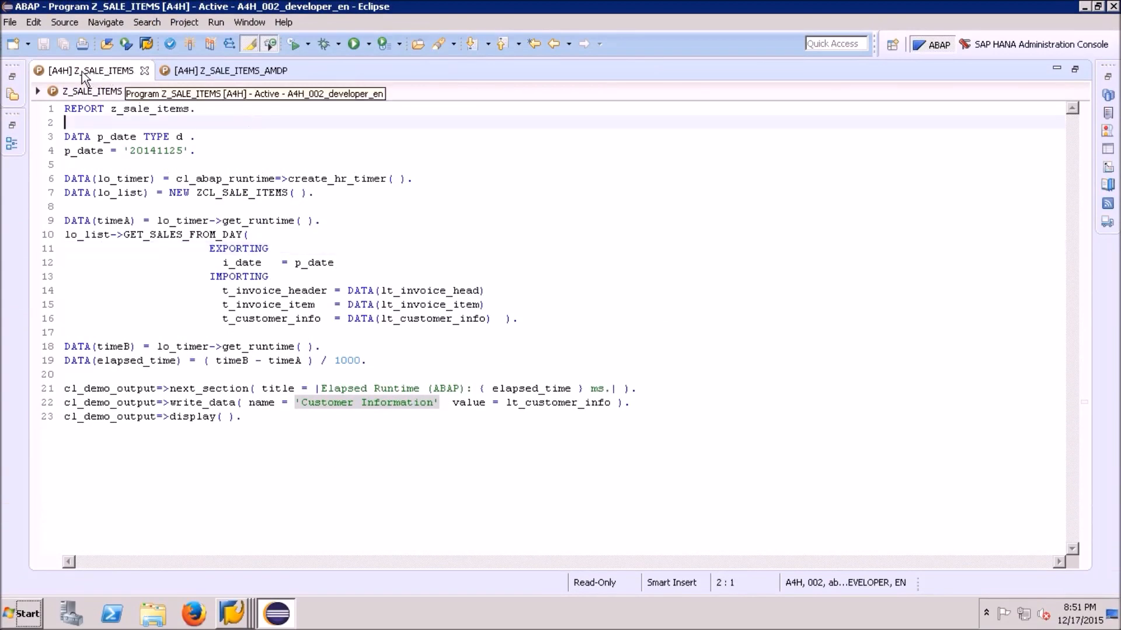
mouse_move(324, 210)
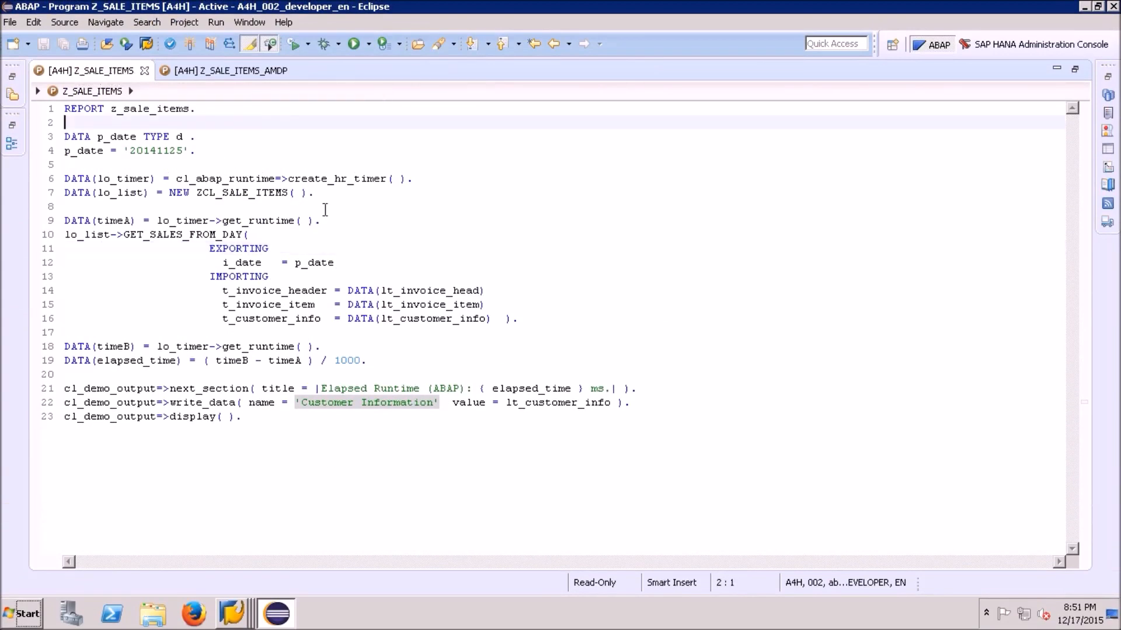
mouse_move(368, 245)
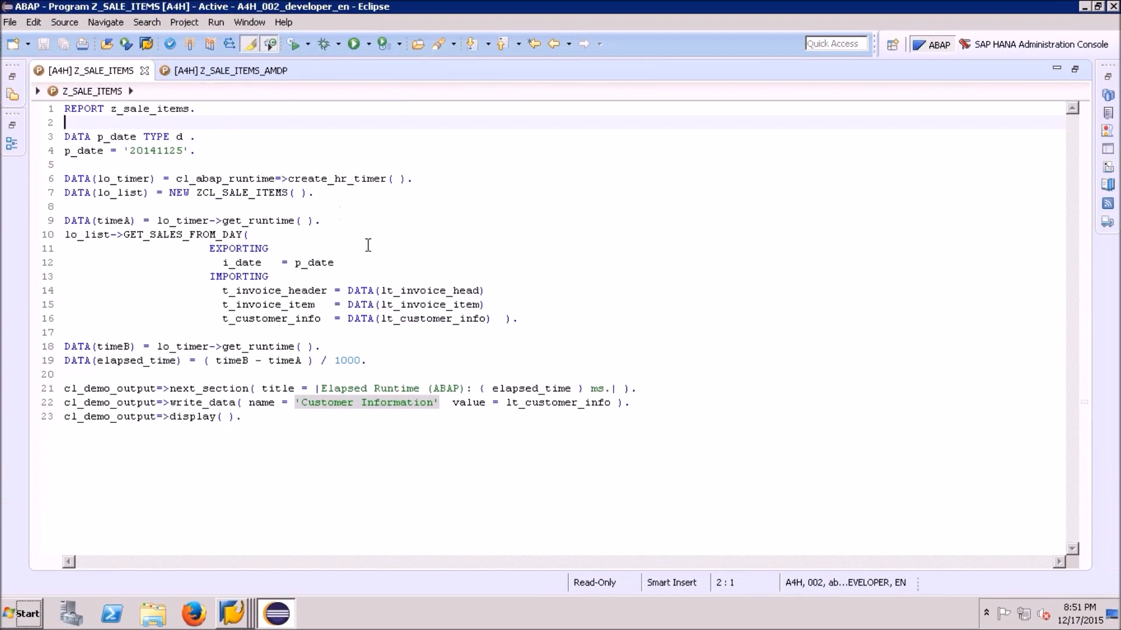
mouse_move(343, 219)
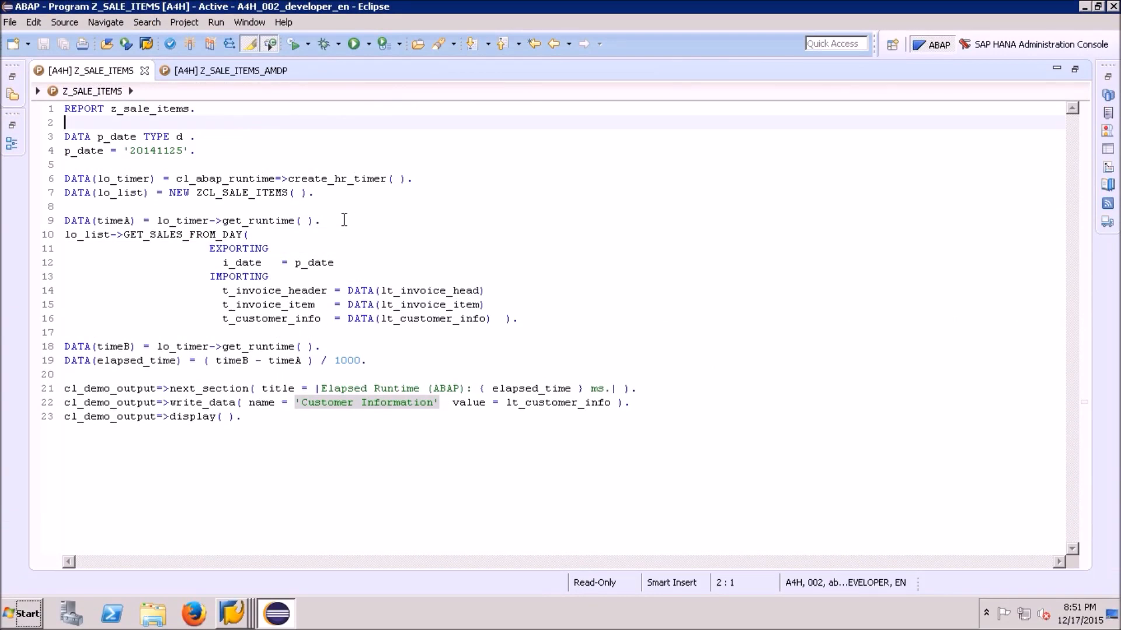
Review the runtime-measurement code in both Z_SALE_ITEMS and Z_SALE_ITEMS_AMDP sources
click(320, 220)
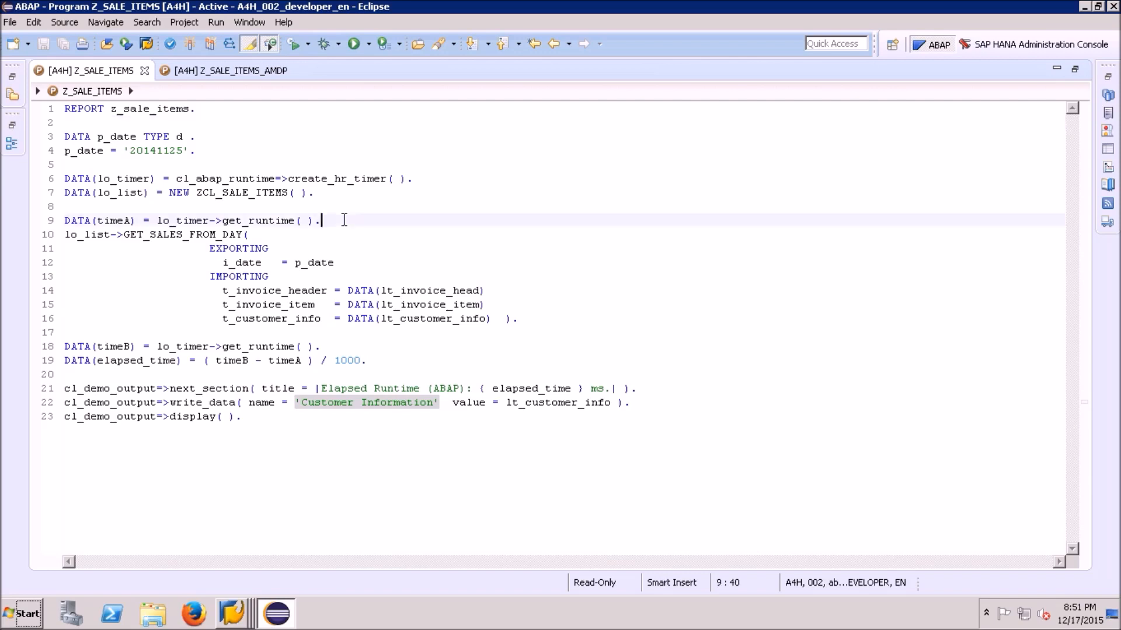
mouse_move(466, 350)
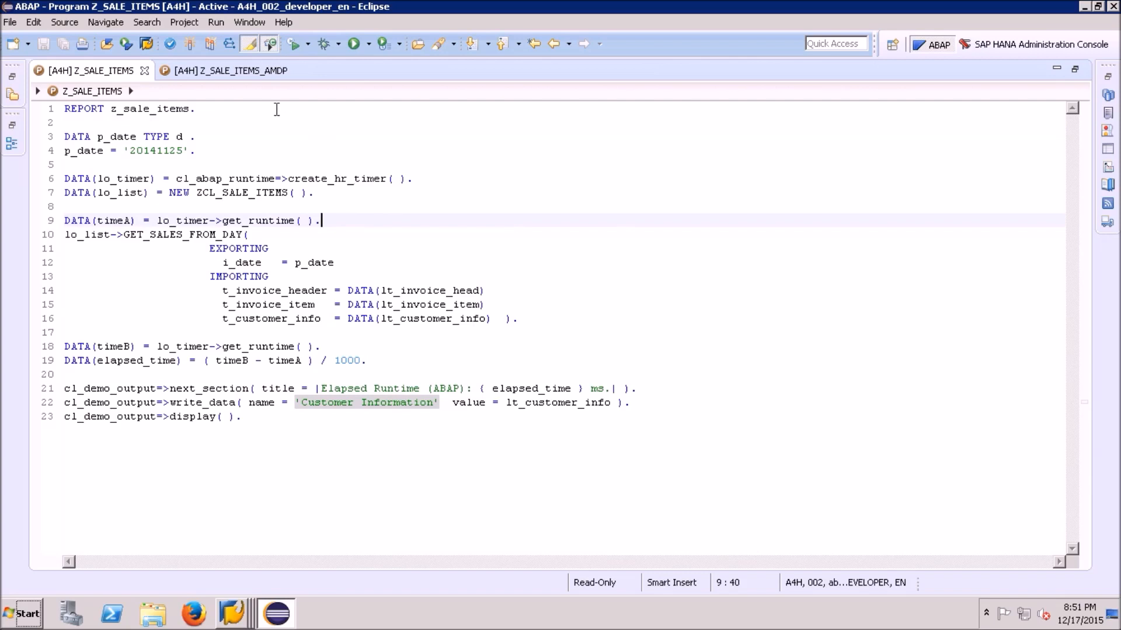
mouse_move(239, 70)
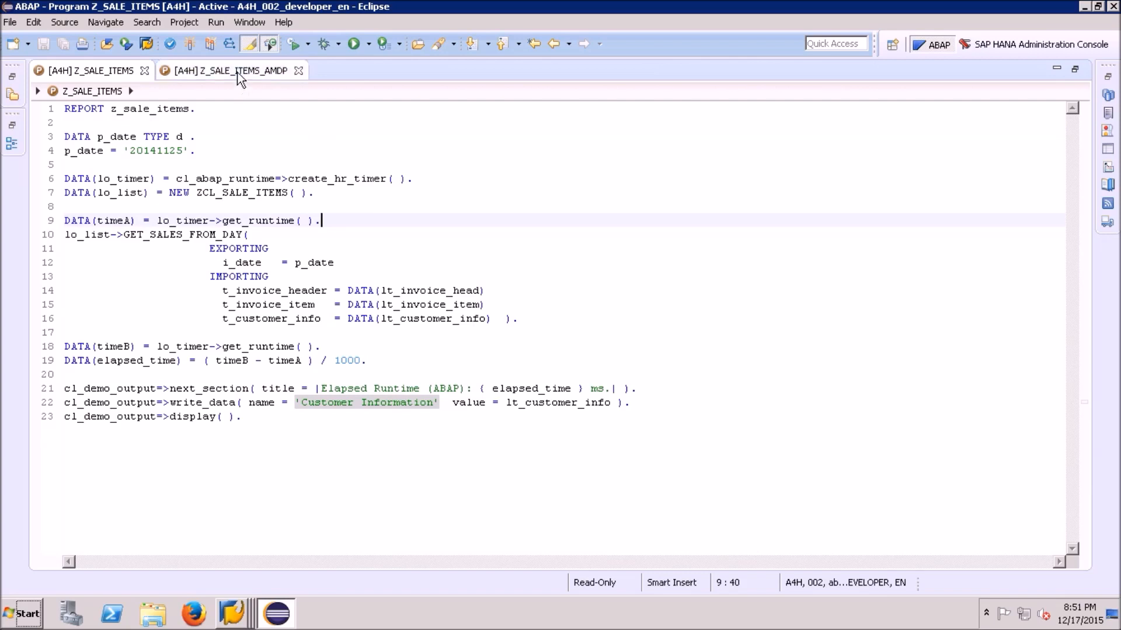
click(225, 70)
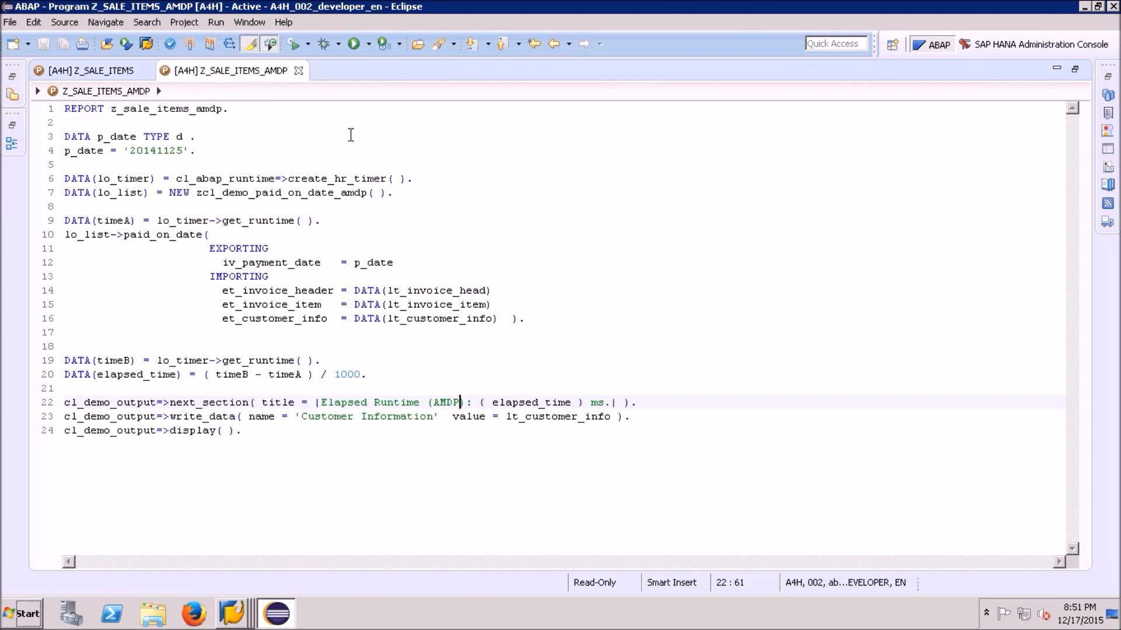
mouse_move(462, 176)
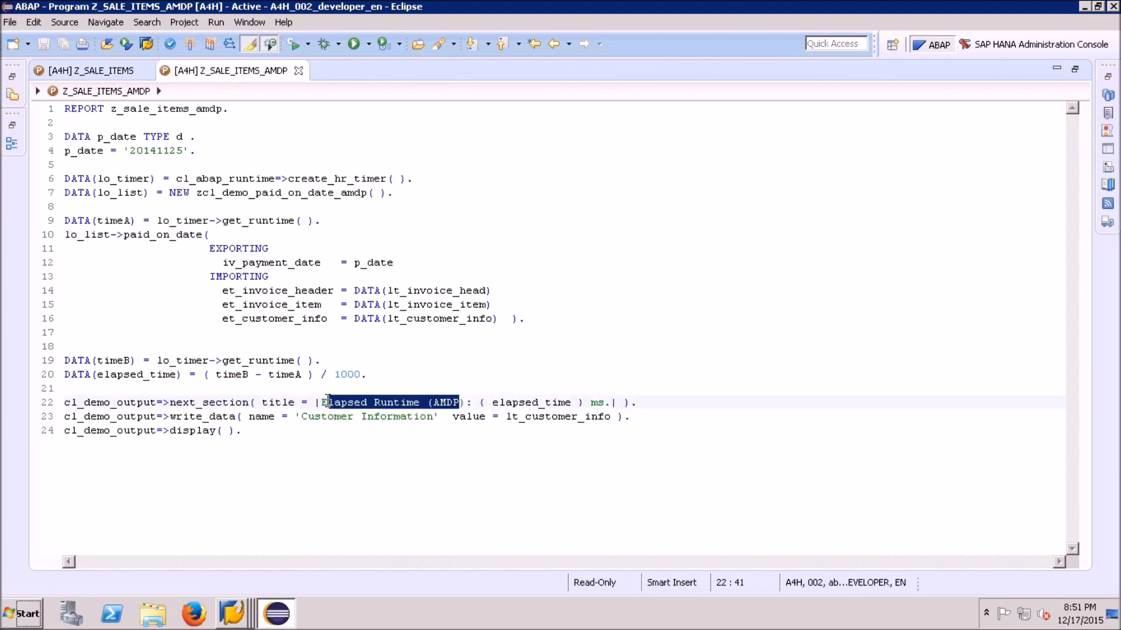
click(428, 403)
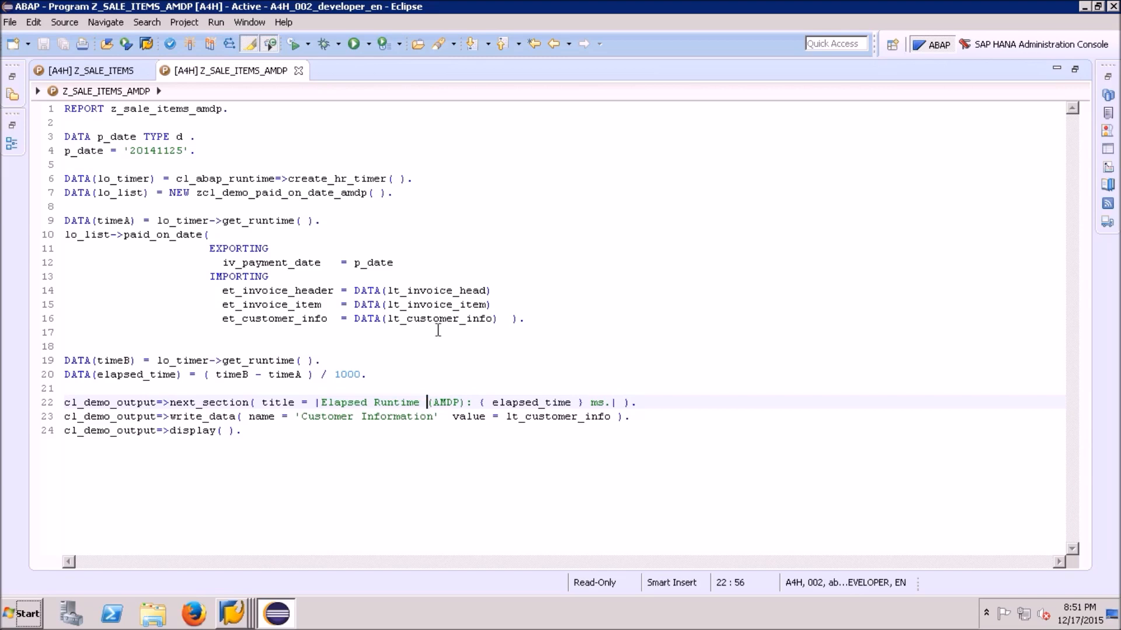
click(85, 70)
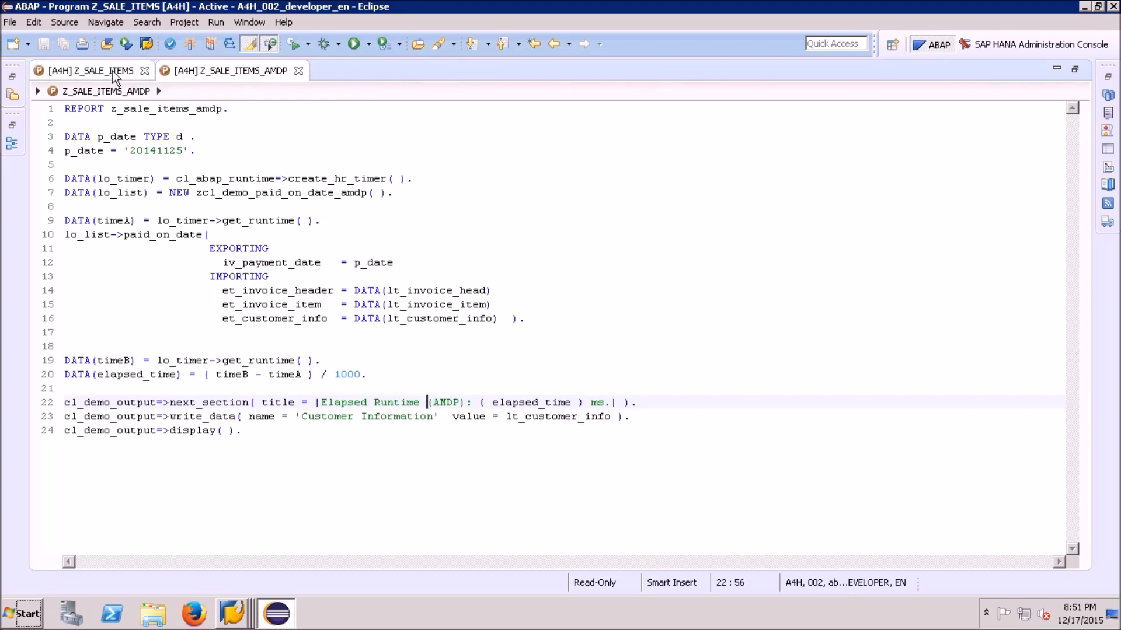
click(85, 70)
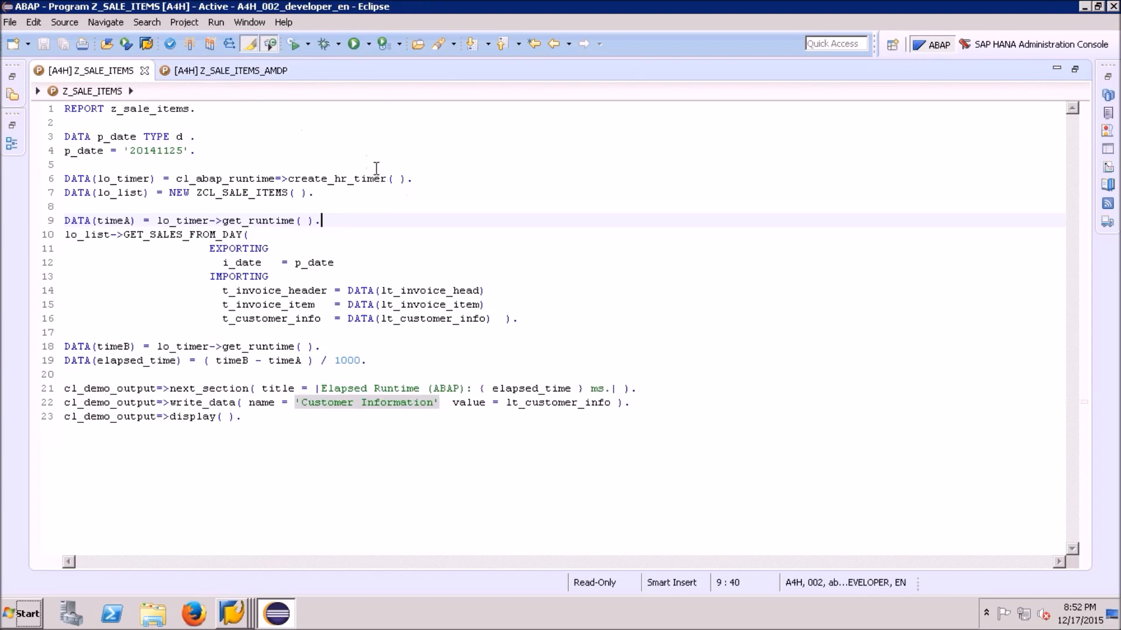
mouse_move(355, 44)
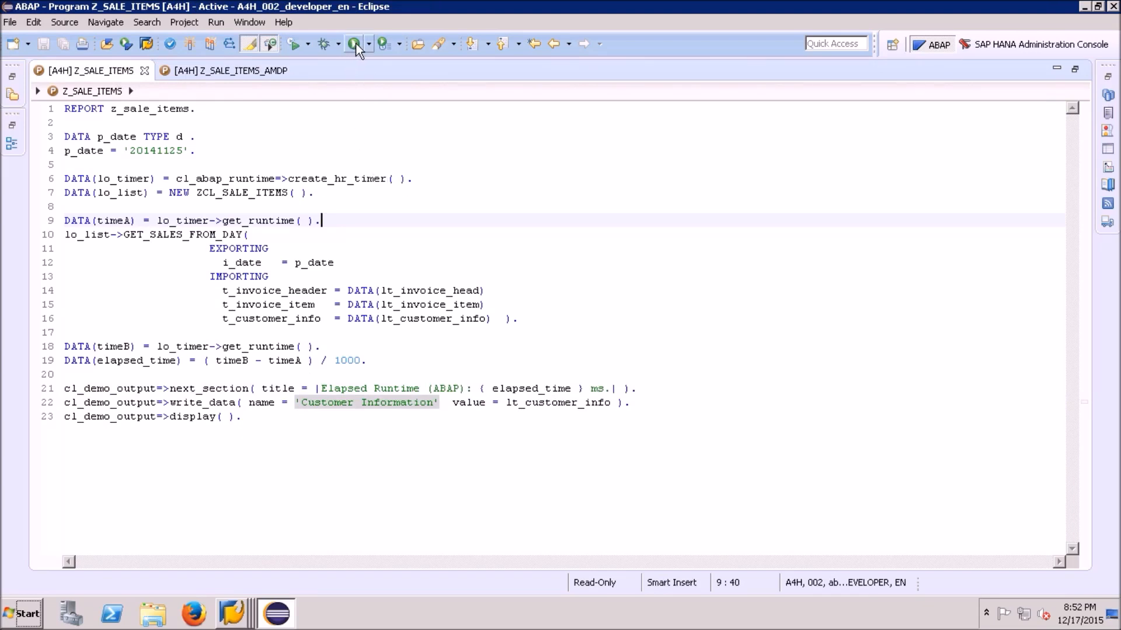
Run the classic Z_SALE_ITEMS report, showing Elapsed Runtime (ABAP): 2709 ms over the customer table
click(355, 43)
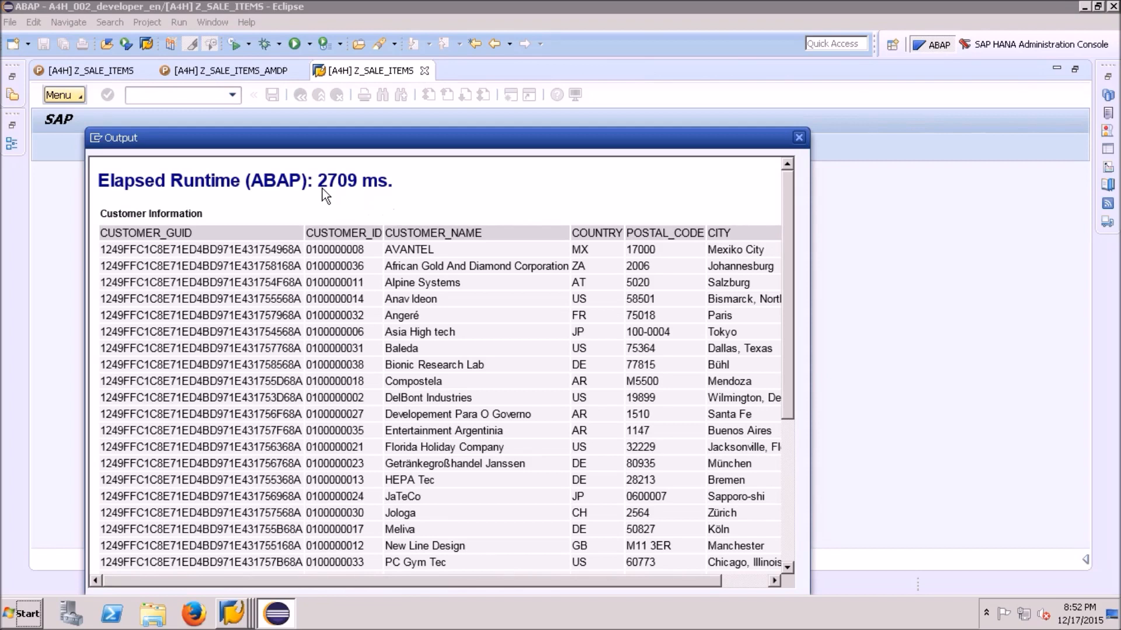
mouse_move(367, 187)
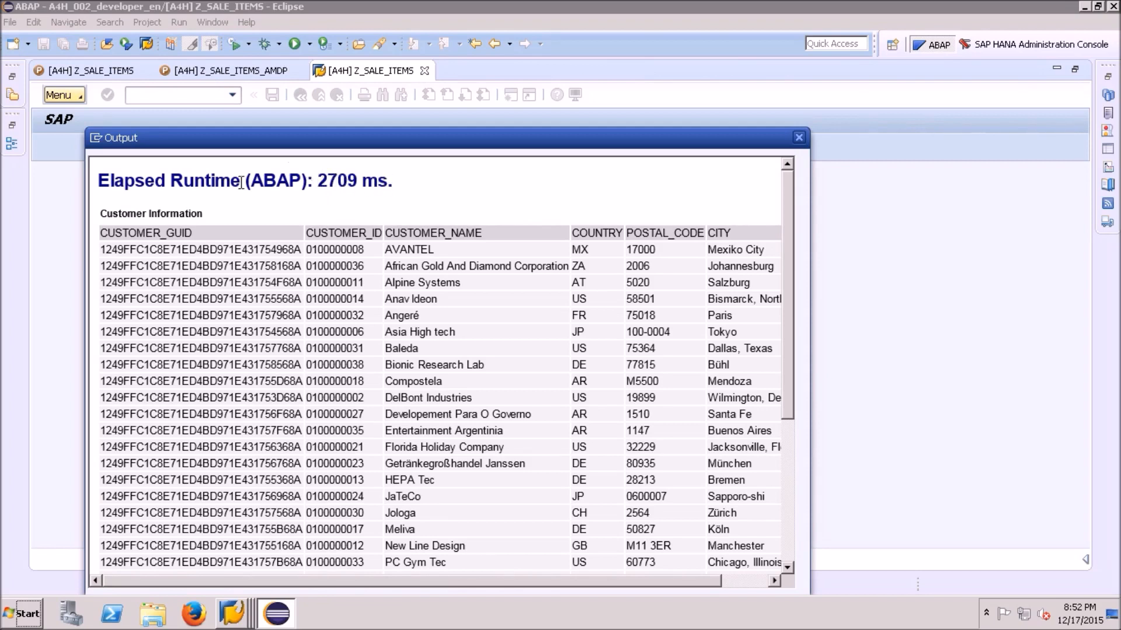
mouse_move(355, 179)
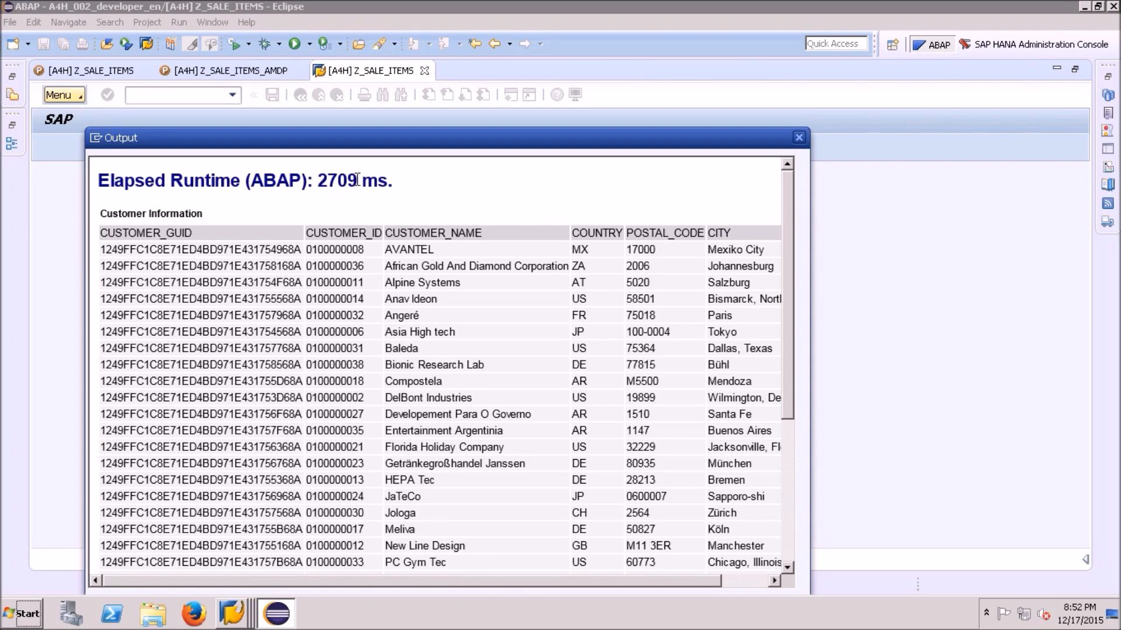
scroll(down, 3)
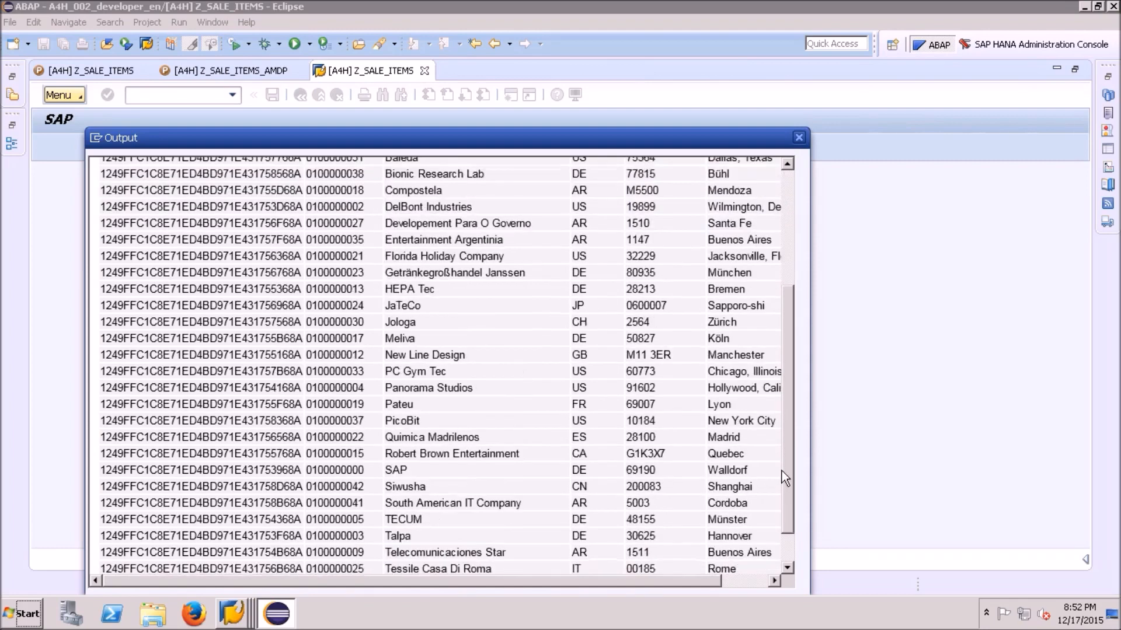
scroll(up, 3)
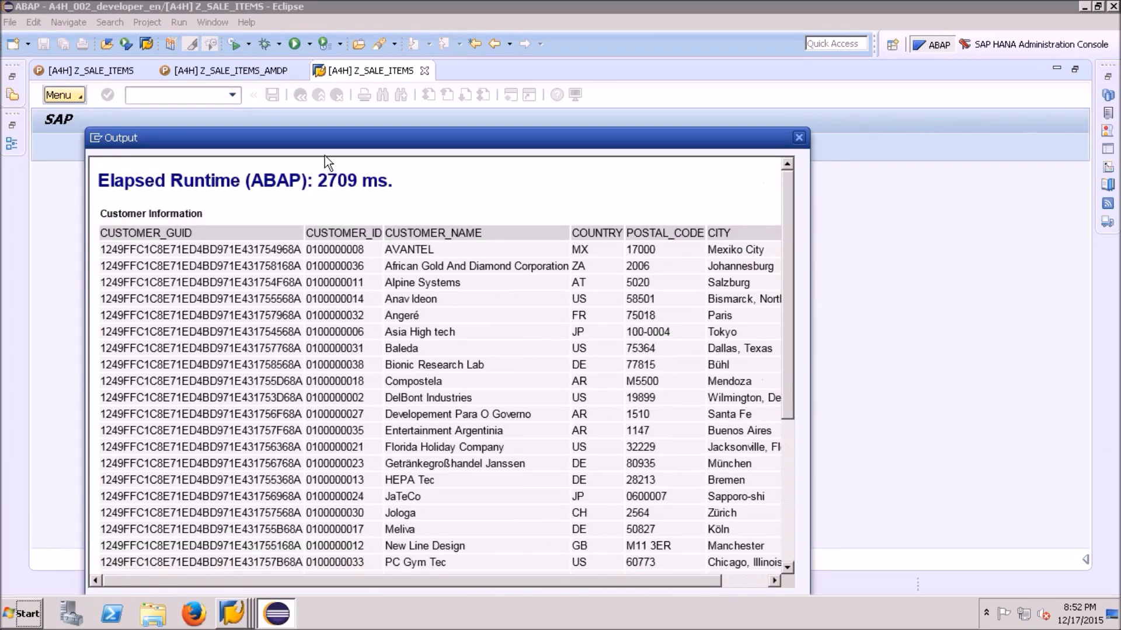
mouse_move(90, 70)
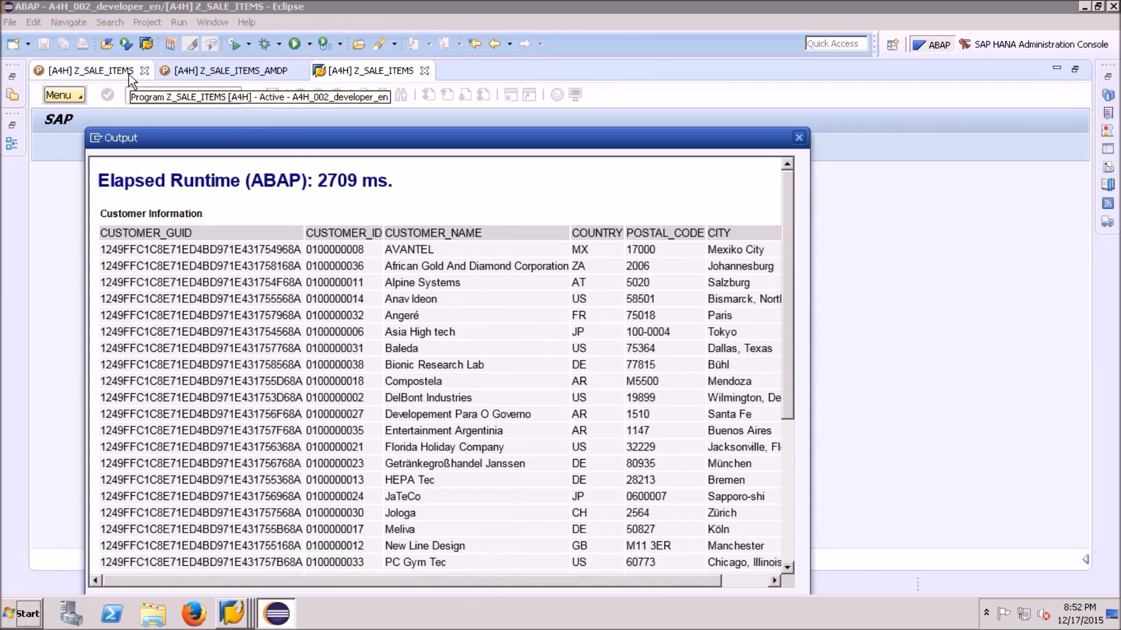
click(84, 70)
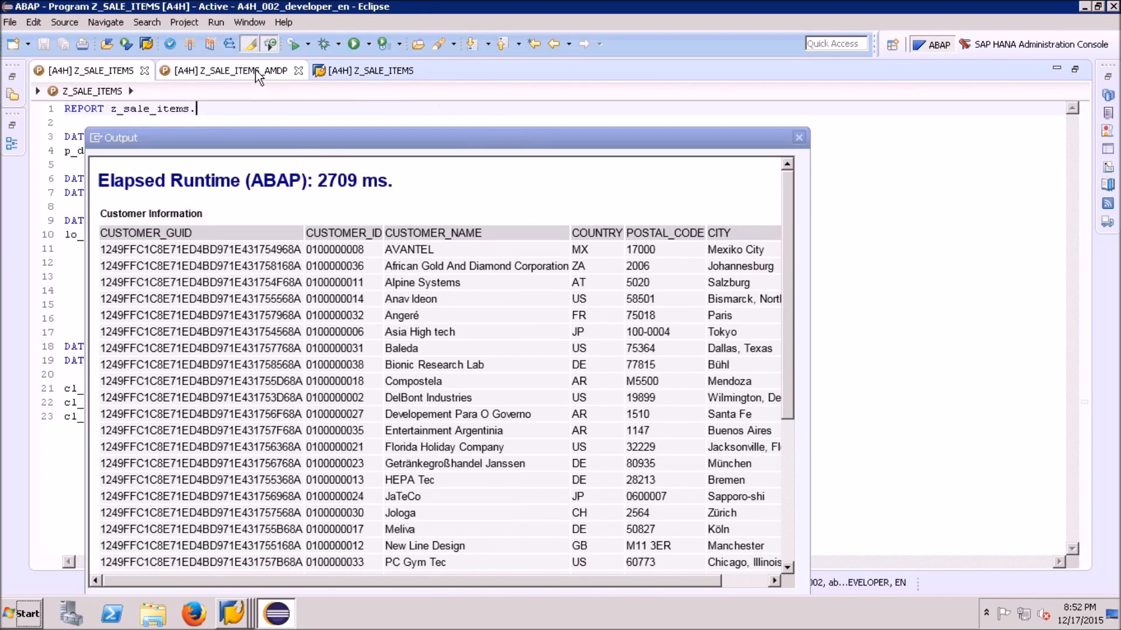
Run Z_SALE_ITEMS_AMDP as an ABAP Application, showing Elapsed Runtime (AMDP): 324 ms
click(225, 70)
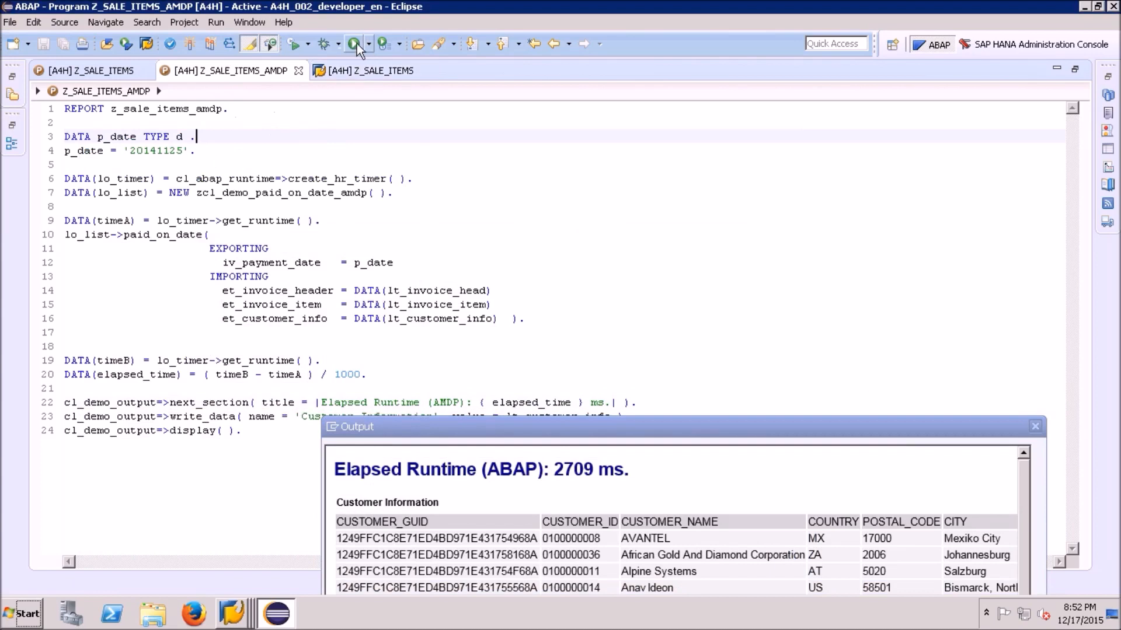
click(353, 43)
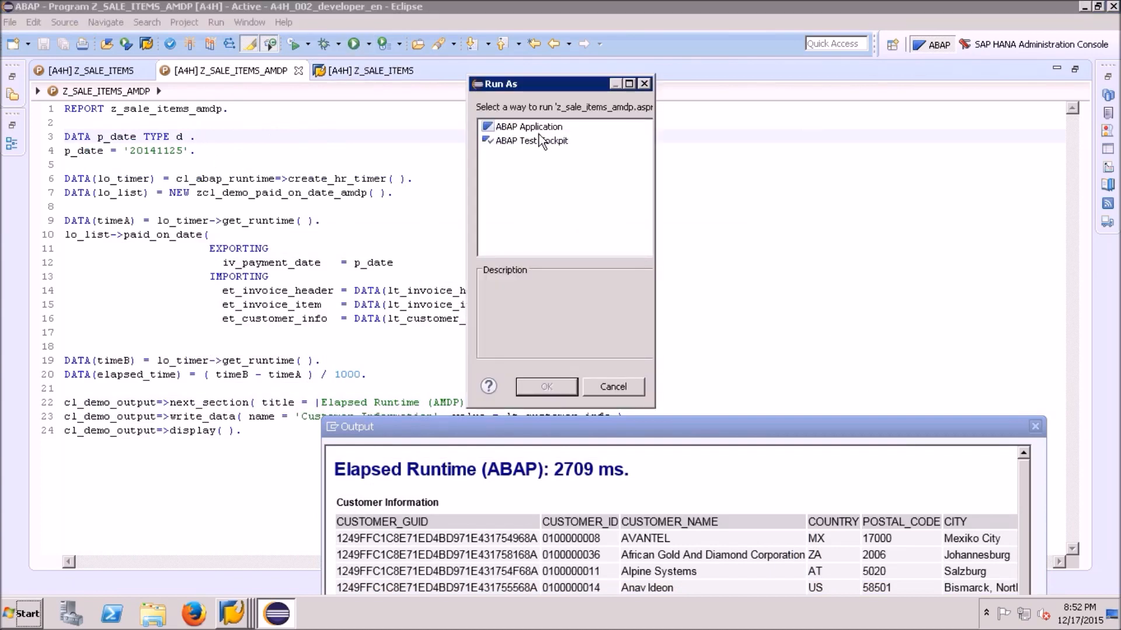
click(546, 386)
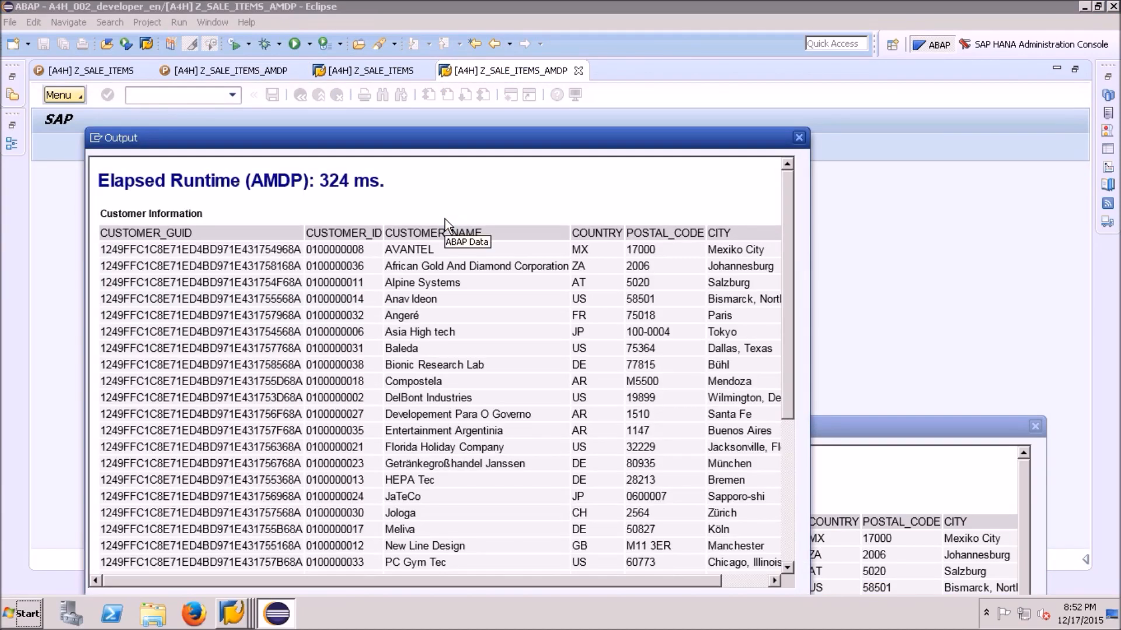
mouse_move(847, 434)
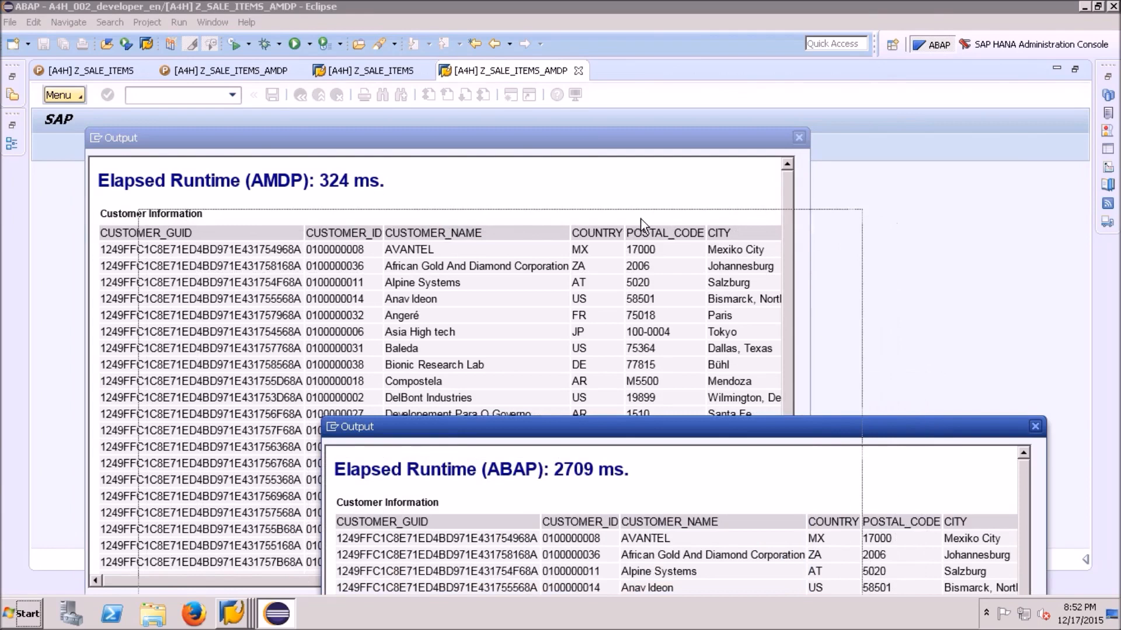
mouse_move(629, 278)
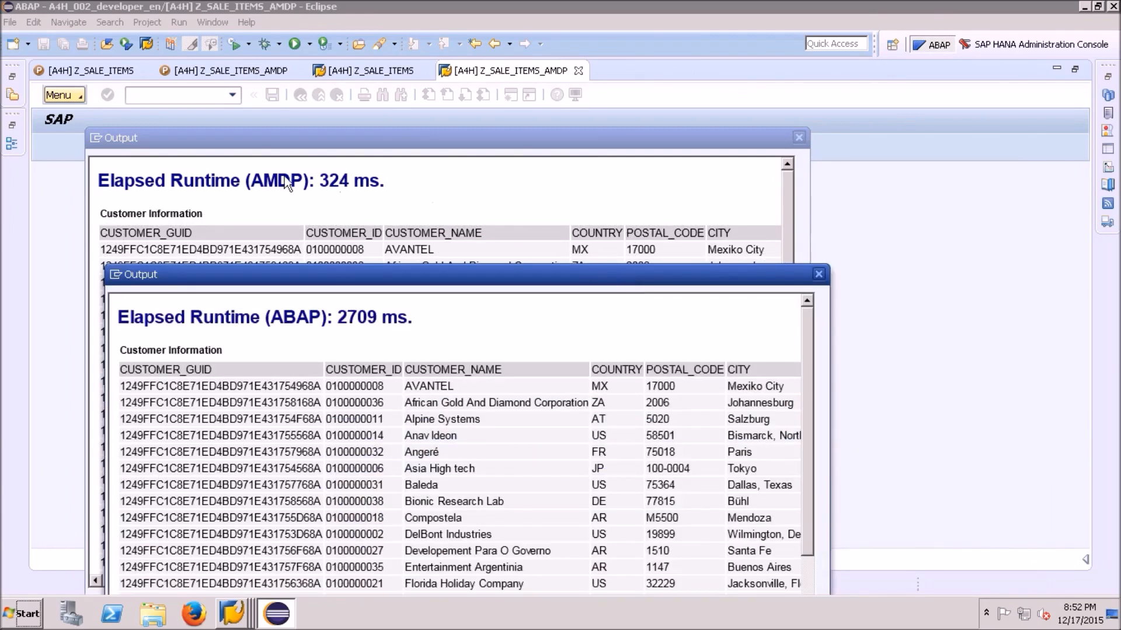
mouse_move(350, 300)
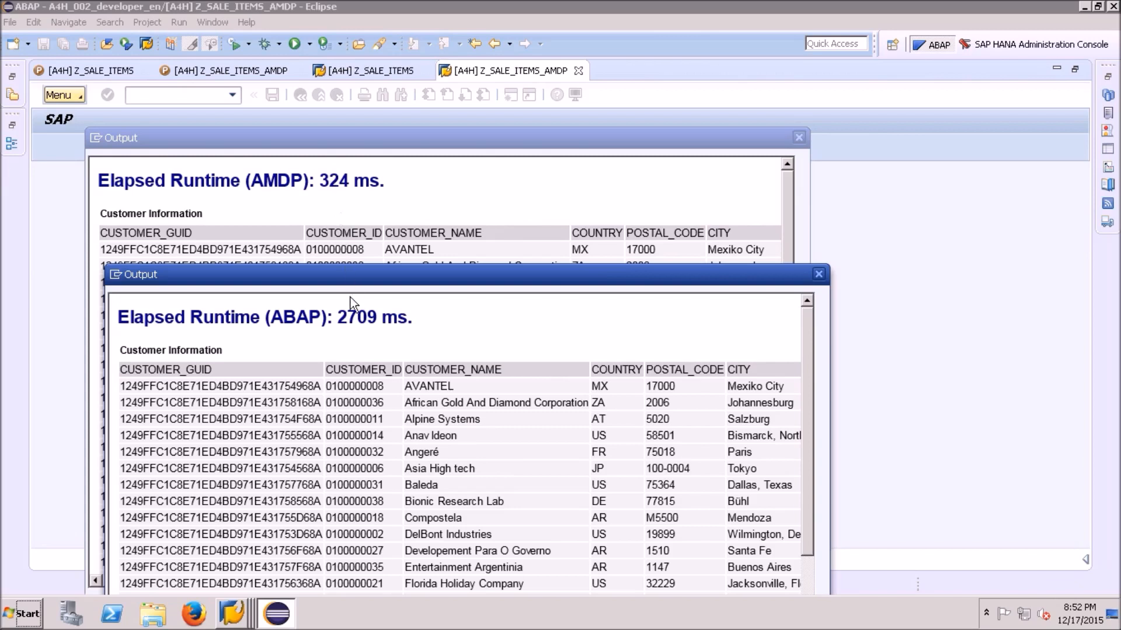
mouse_move(379, 312)
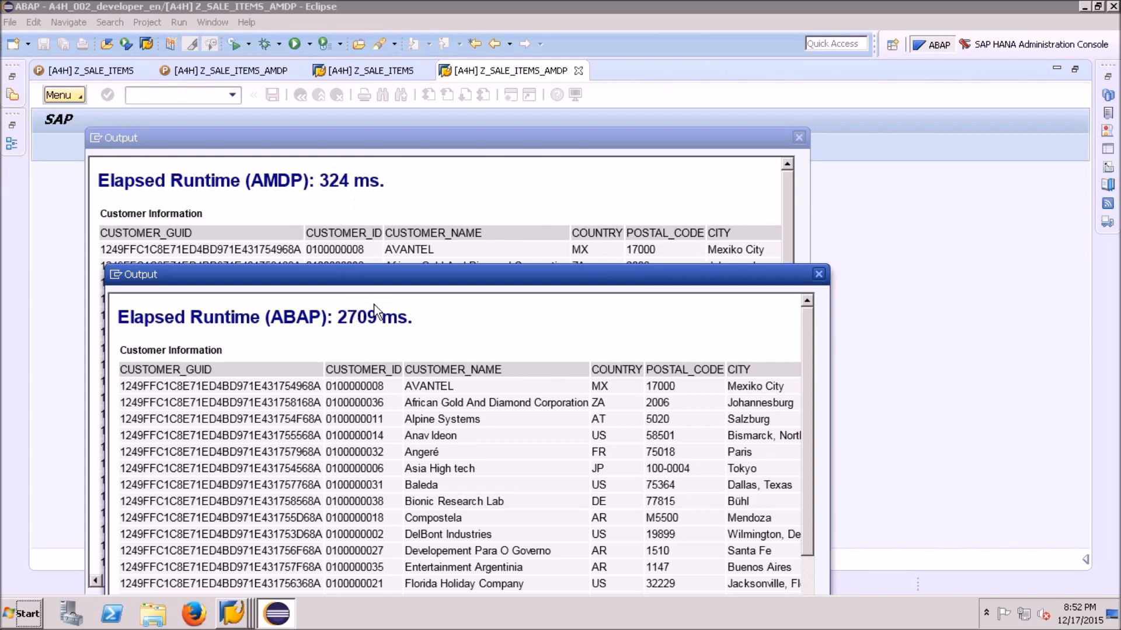
mouse_move(393, 316)
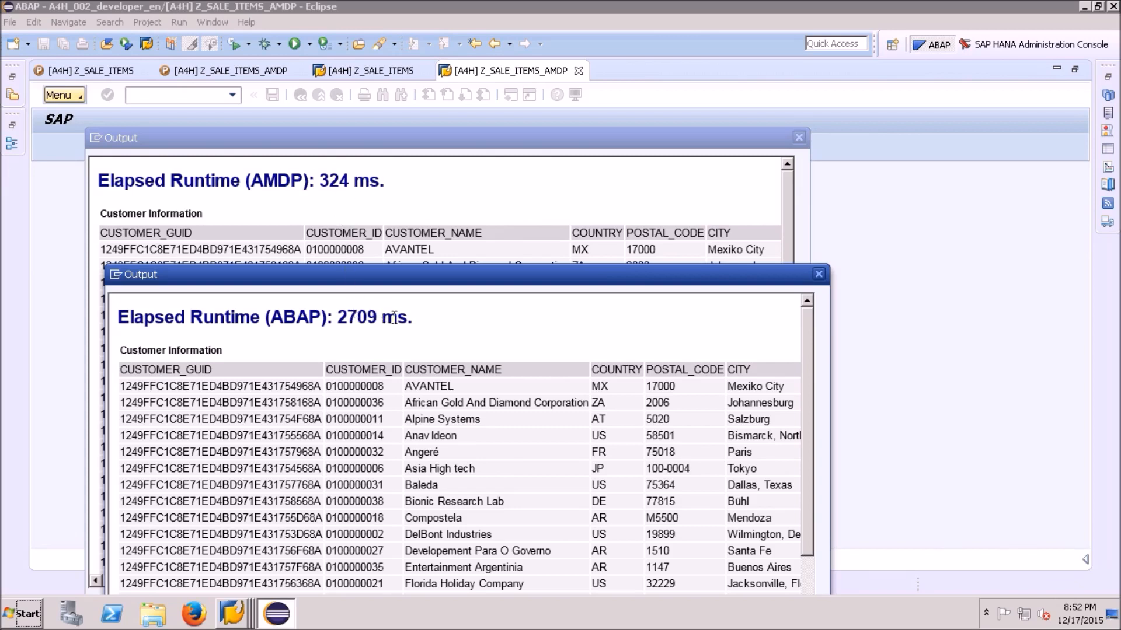